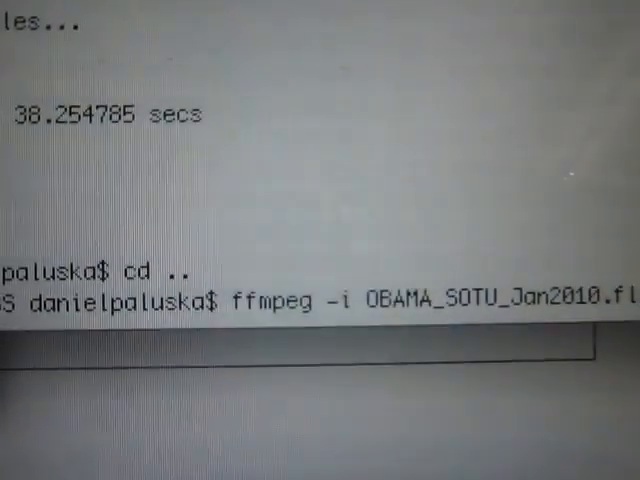
Extract the OBAMA_SOTU_Jan2010 audio into obama_sotu.wav with ffmpeg
{"action": "type", "text": "obama_sotu.wav"}
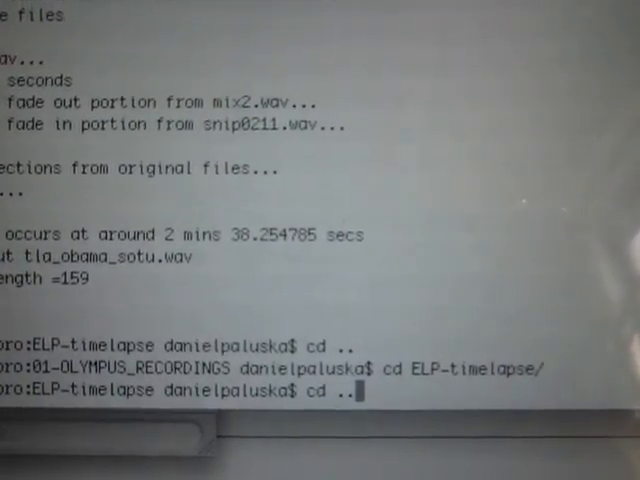
Run ./timelapse_audio.sh on obama_sotu.wav with speed 1.25, 20 snippets and 0.5 crossfade
{"action": "type", "text": "./timelapse_audio.sh obama_sotu.wav 1.25 20 0.5"}
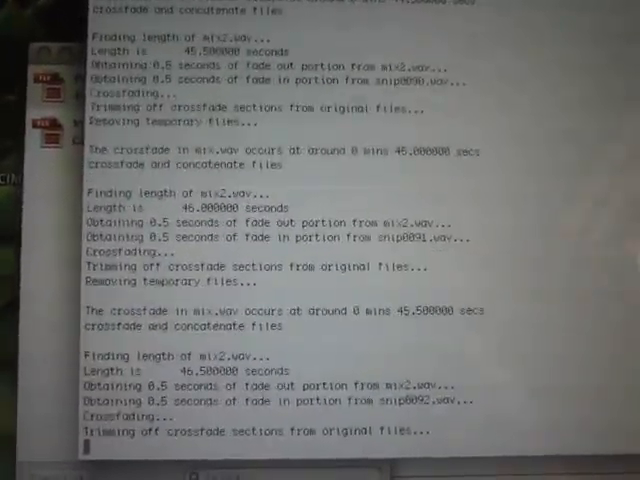
{"action": "scroll", "scroll_direction": "down", "scroll_amount": 3}
{"action": "type", "text": "./layer_audio.sh obama_sotu.wav 160"}
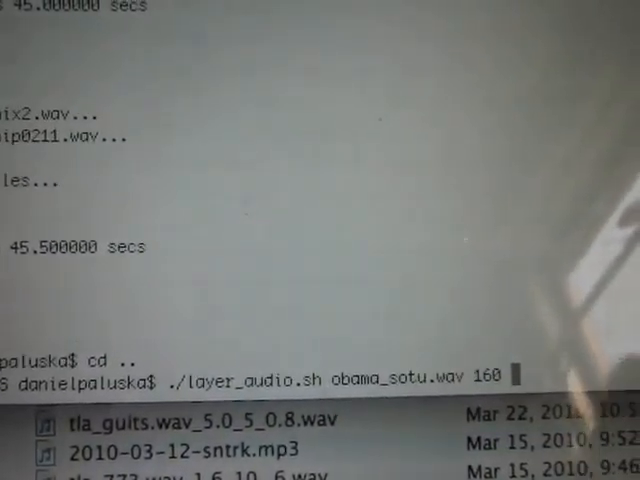
{"action": "key", "text": "Return"}
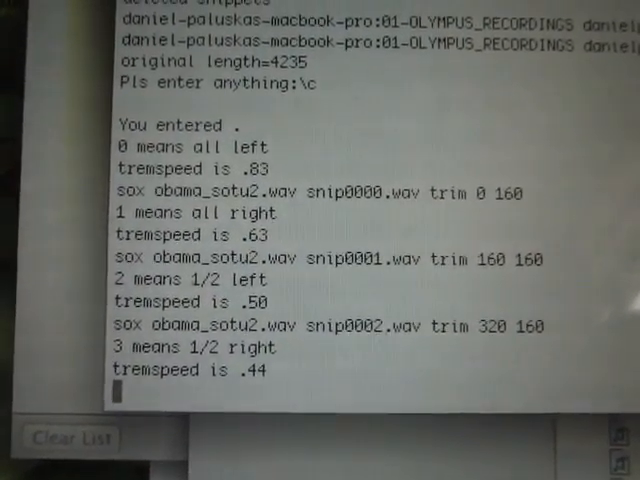
Follow the layering script as it trims snip0003 and starts the centered tremspeed .40 pass
{"action": "scroll", "scroll_direction": "down", "scroll_amount": 3}
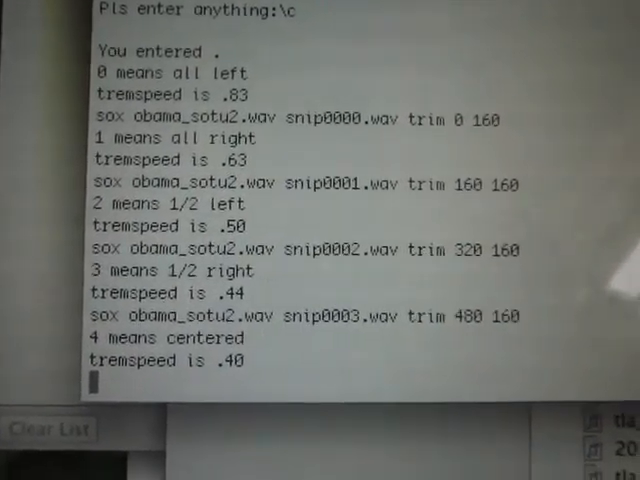